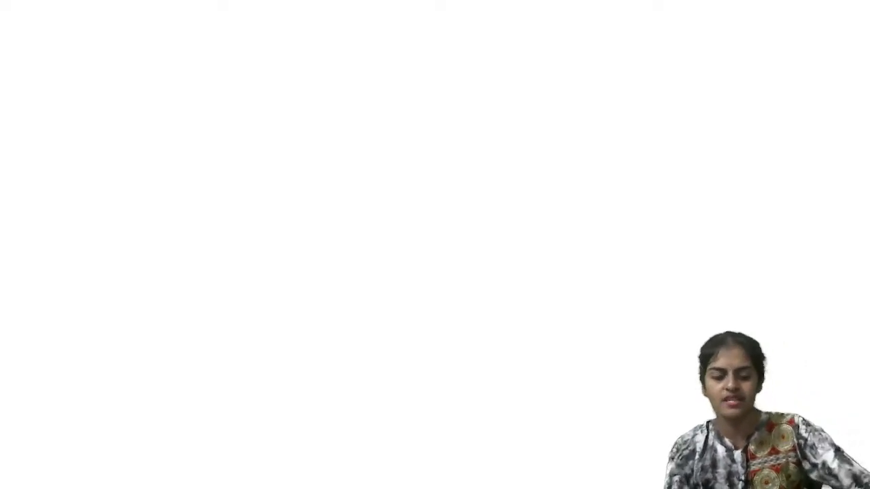
# - Switch to the Pen and handwrite '① Distant vision.' in red, then a circled 2 below
pyautogui.click(123, 53)
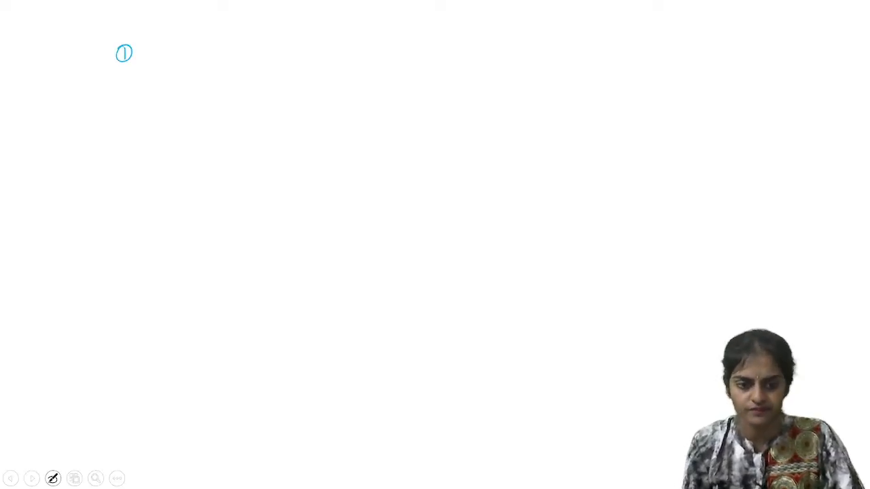
pyautogui.moveTo(152, 51); pyautogui.dragTo(166, 54)
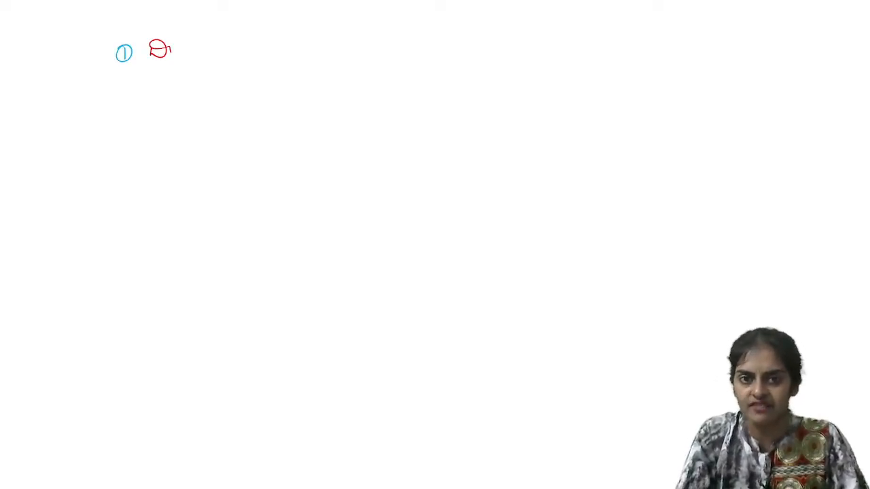
pyautogui.write('Distant')
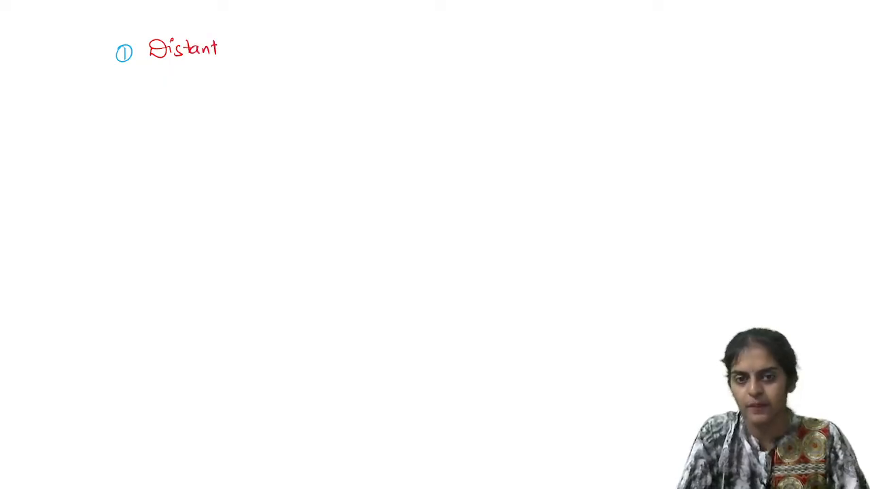
pyautogui.write('Vision.')
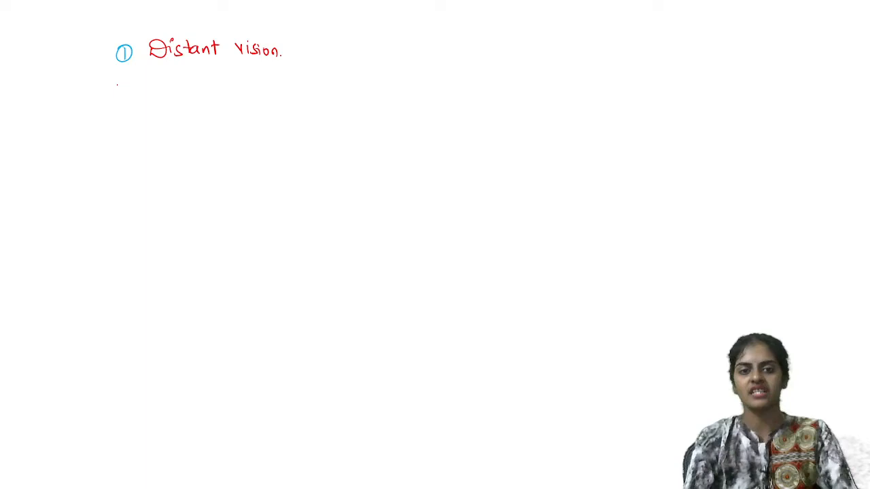
pyautogui.moveTo(119, 82); pyautogui.dragTo(129, 93)
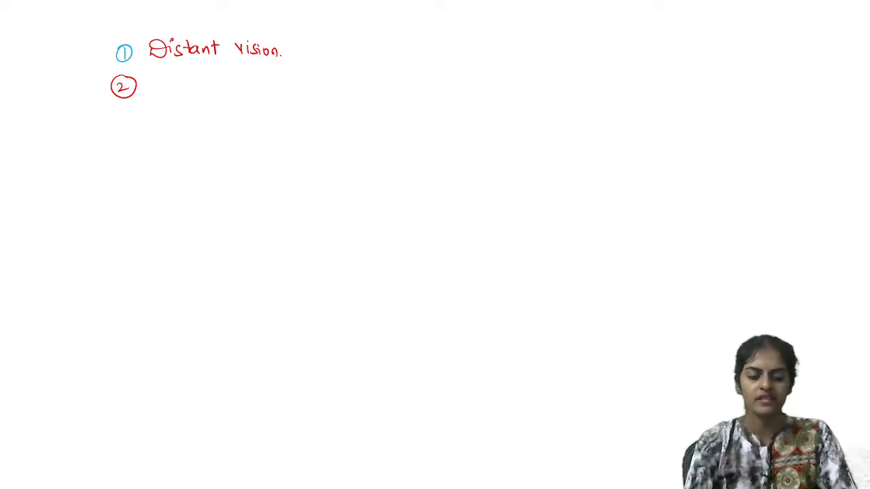
# - Handwrite 'what happens if ciliary muscles do not perform cont & exp.' after ②, then a circled 3
pyautogui.write('what happens')
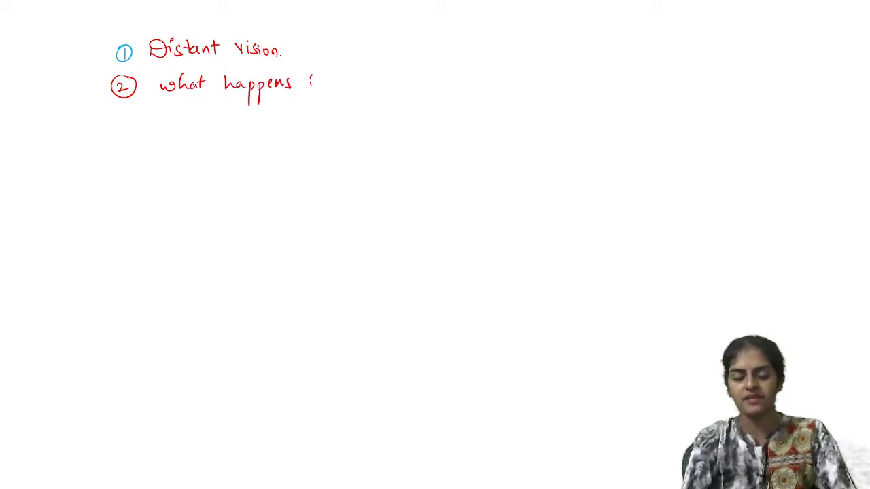
pyautogui.write('if ciliary')
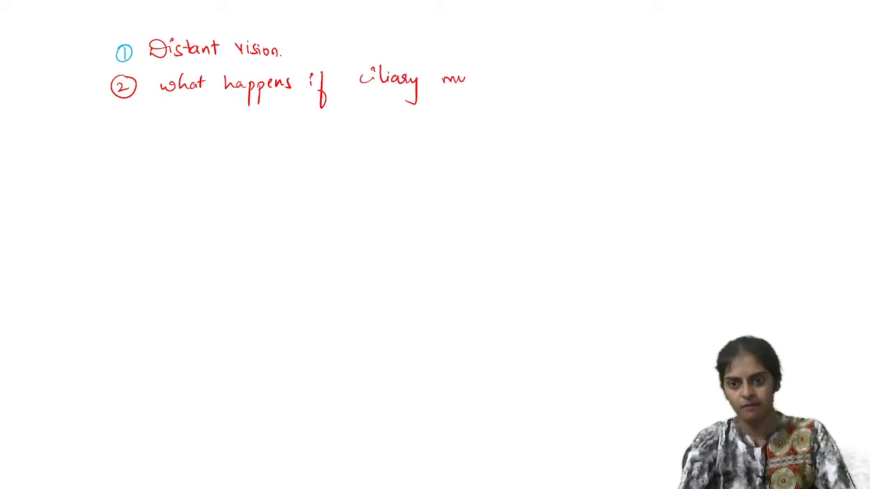
pyautogui.write('muscles de')
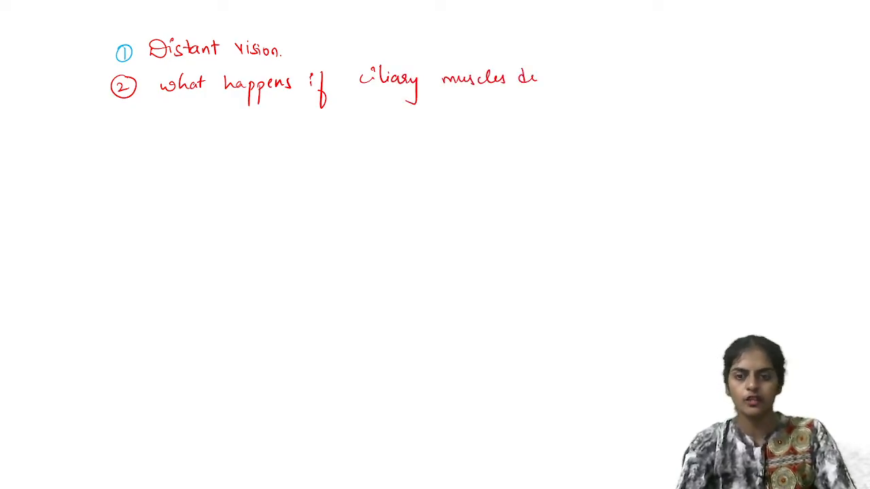
pyautogui.write('do not p')
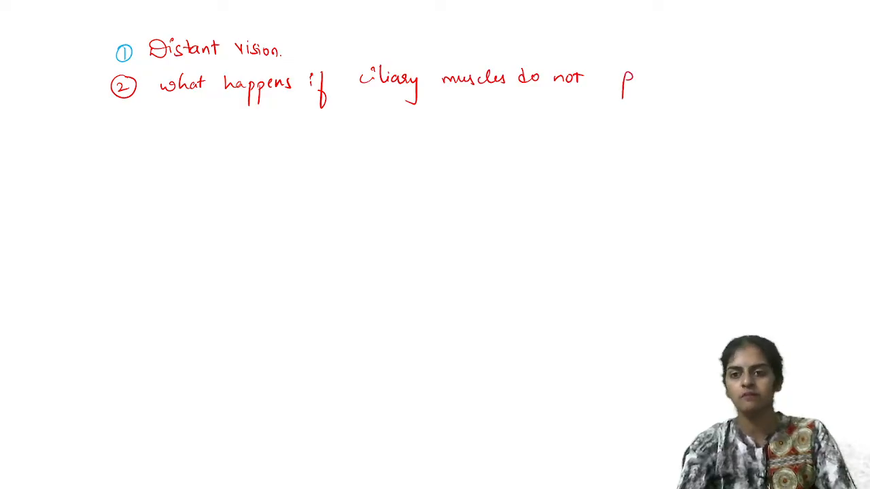
pyautogui.write('perform')
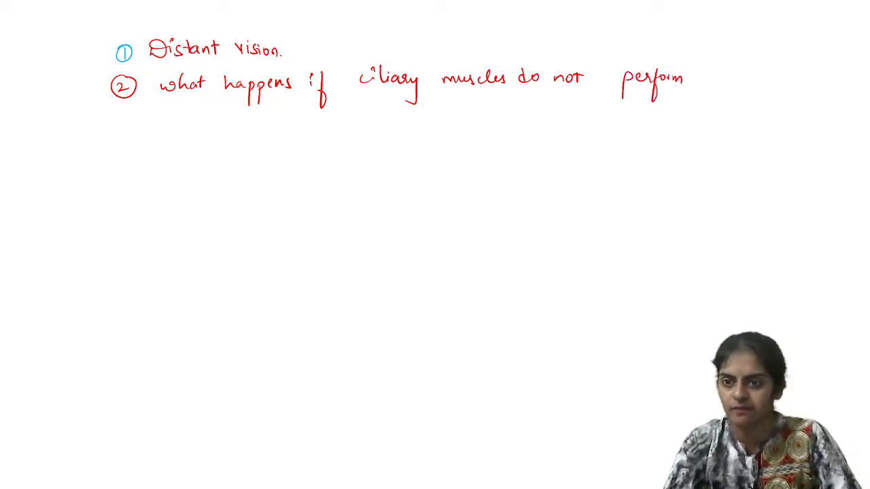
pyautogui.write('cont Δ e')
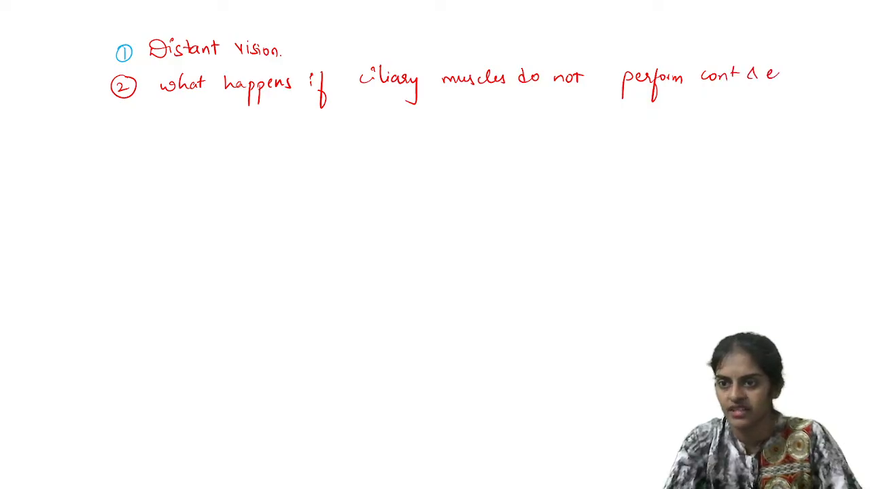
pyautogui.write('exp.')
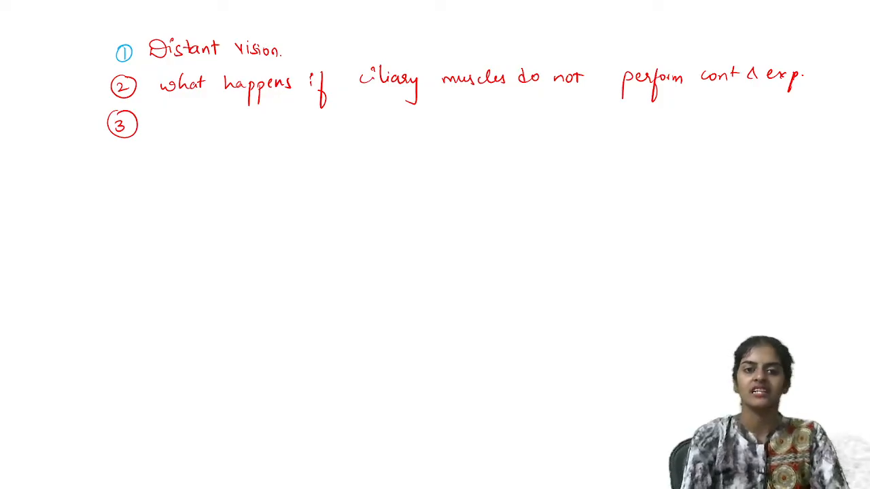
# - Handwrite 'Dispersion' after ③ and erase the started fourth item
pyautogui.write('Disp')
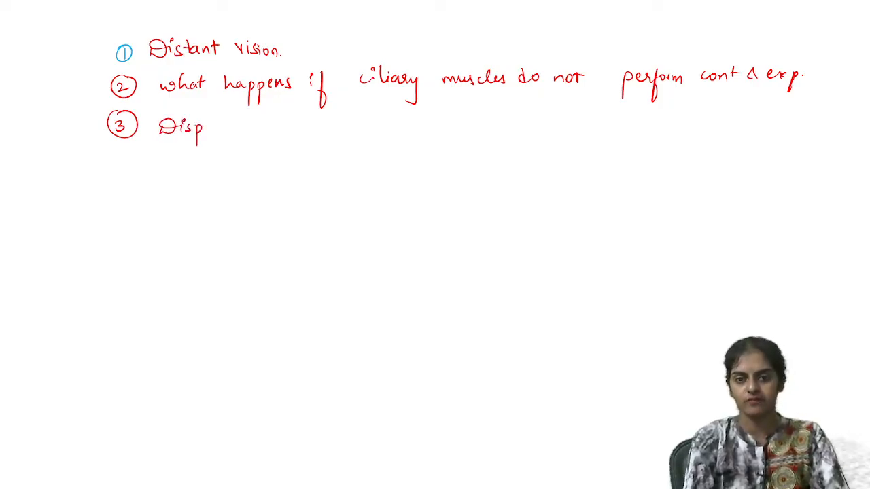
pyautogui.write('ersion')
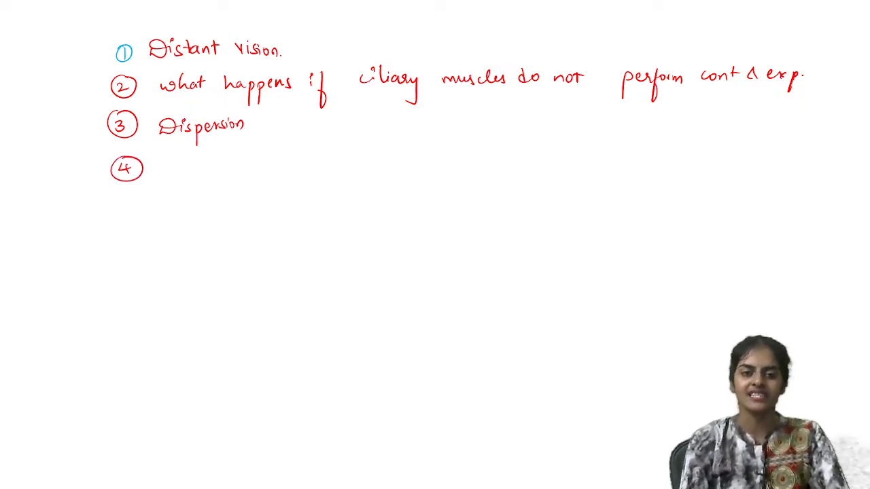
pyautogui.write('S')
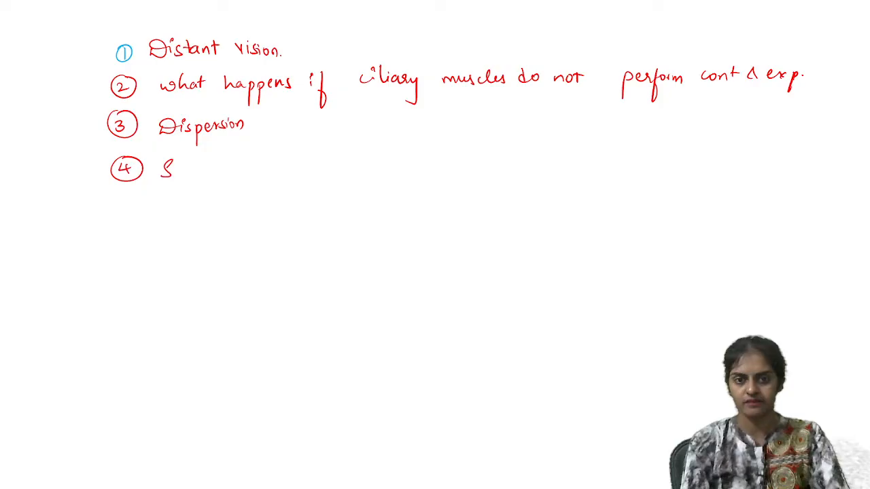
pyautogui.write('cale')
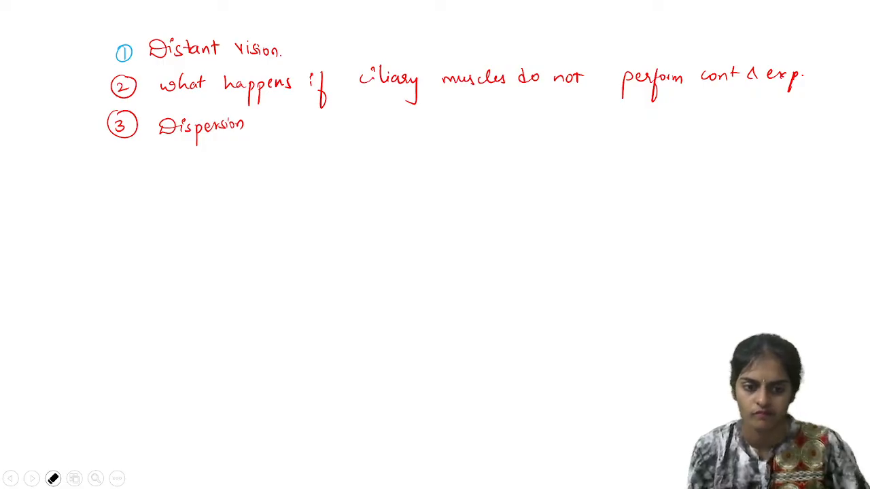
# - Head the list 'SA', then write 'LA' with '① scattering of light' and an underlined '② Defects'
pyautogui.write('A')
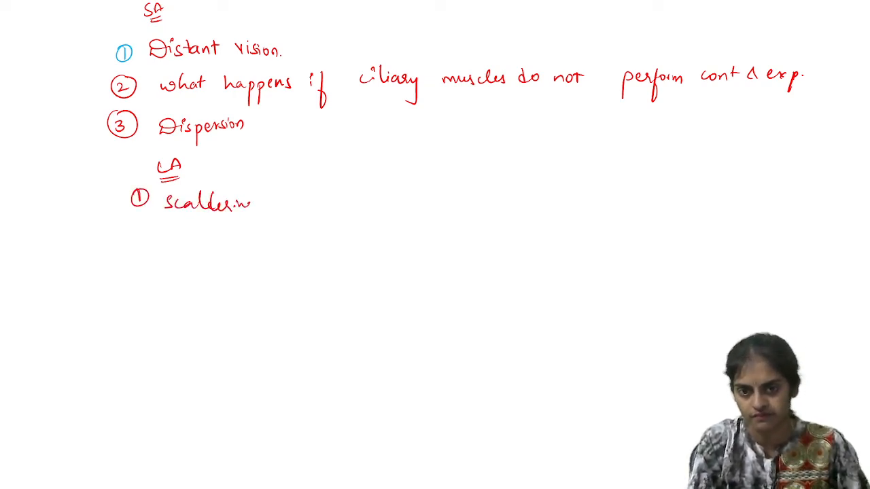
pyautogui.write('scattering of li')
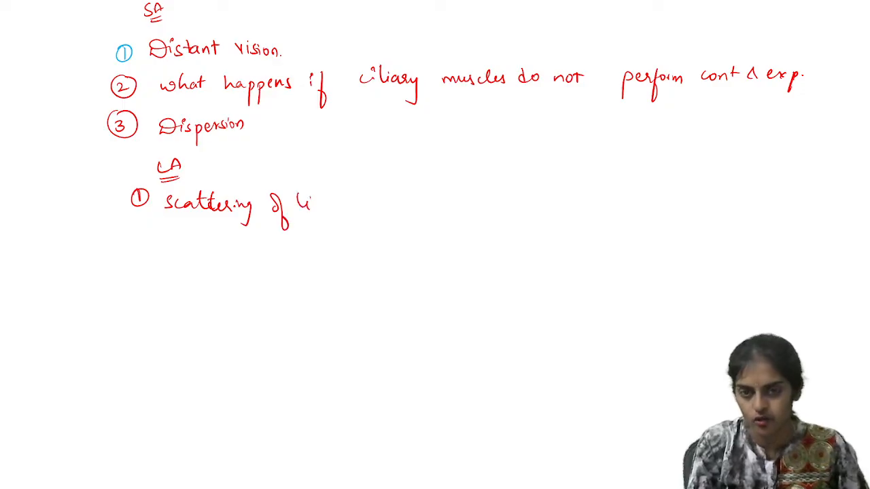
pyautogui.write('light')
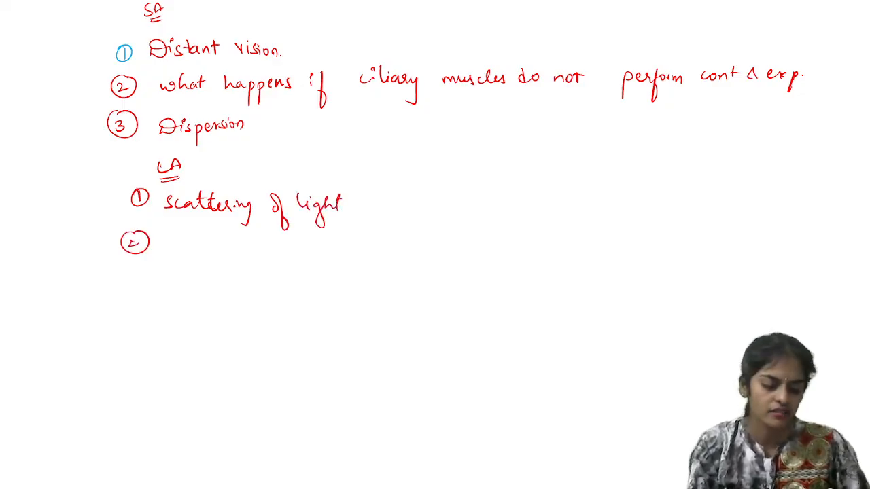
pyautogui.write('Defects.')
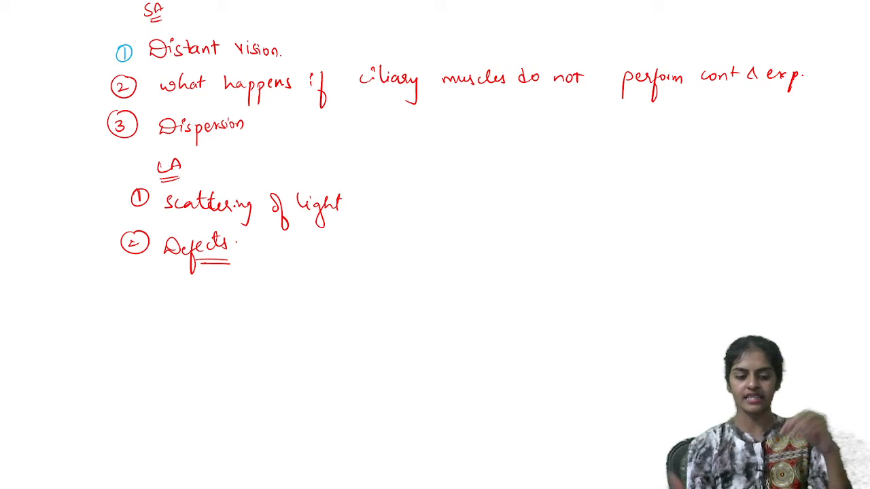
pyautogui.write('—')
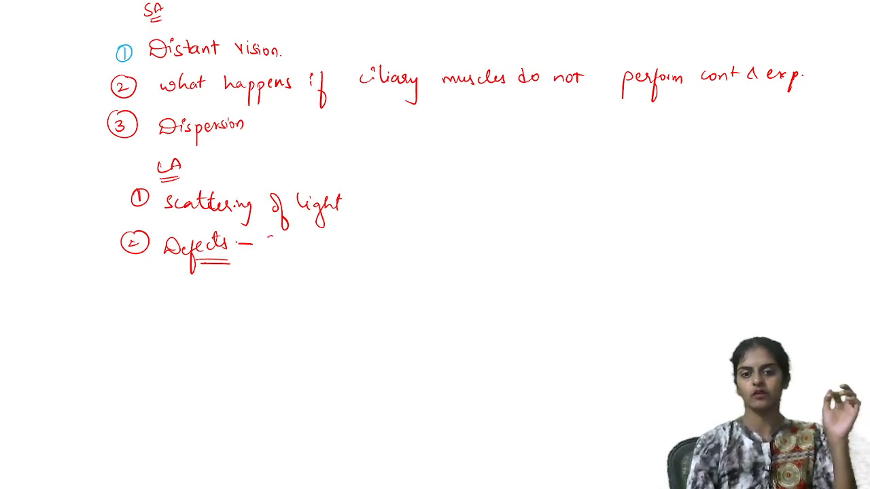